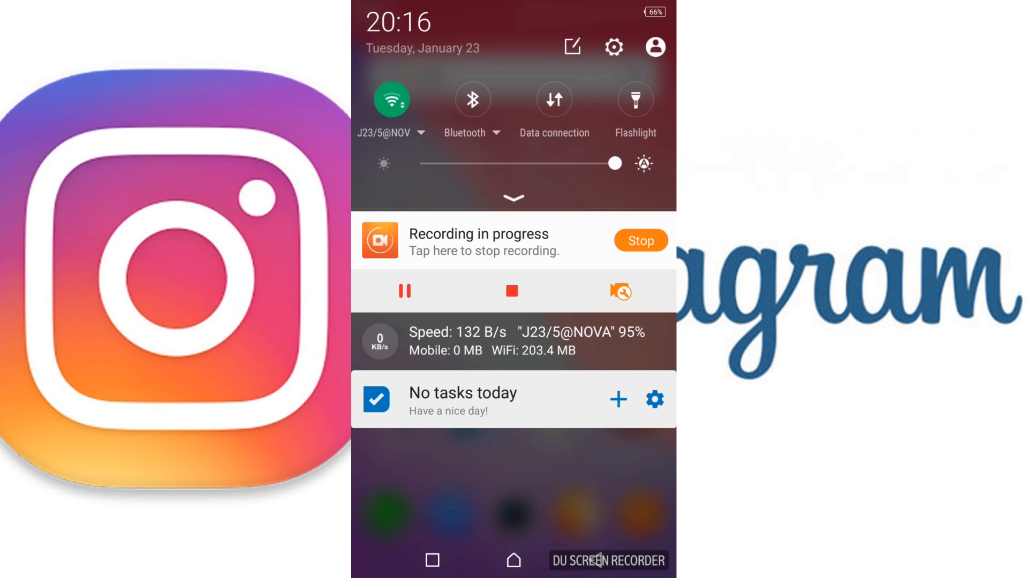
- Switch Wi-Fi off from quick settings and return to the home screen
left_click(391, 100)
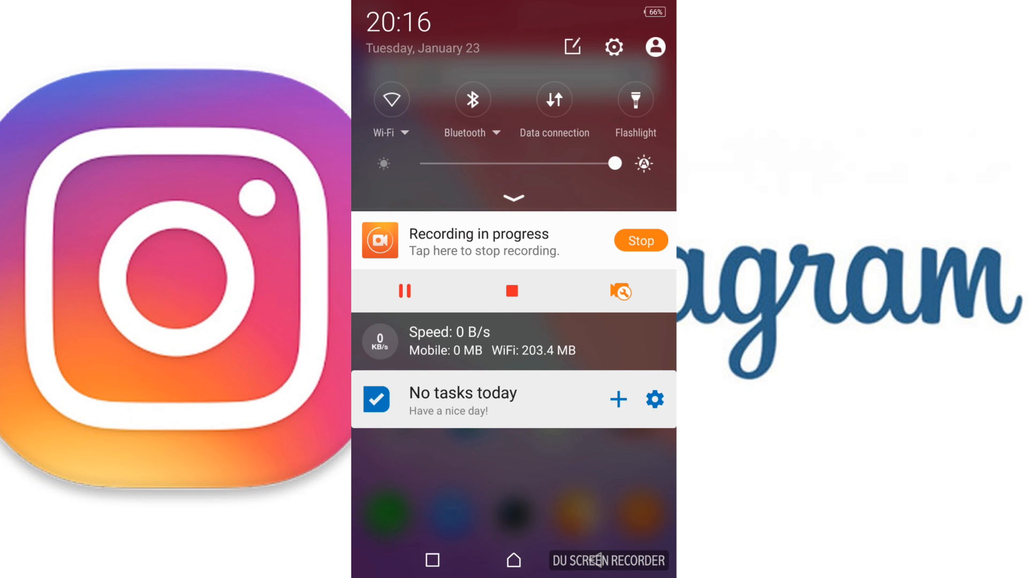
left_click(513, 560)
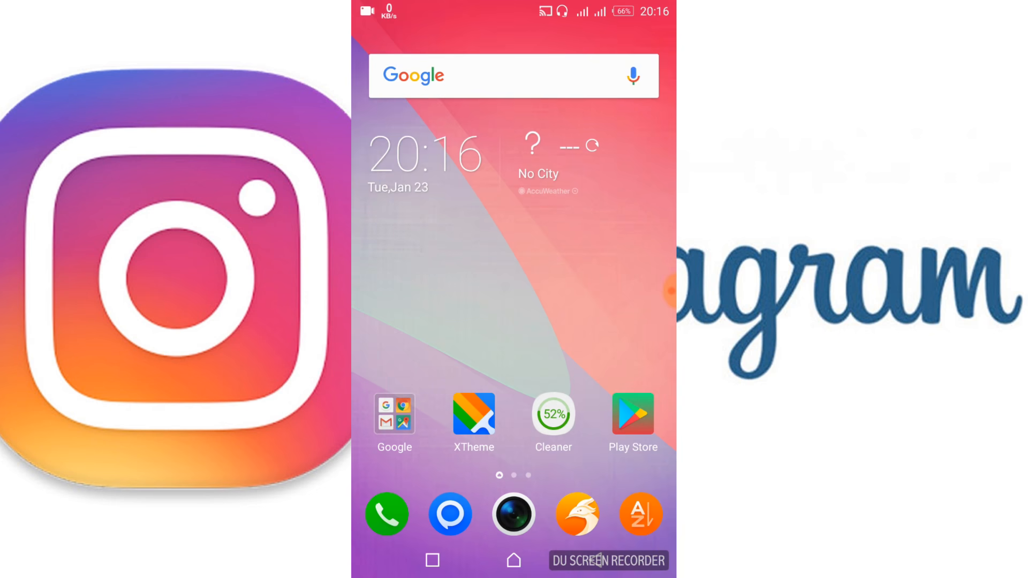
- Go into Settings and bring up the Apps list of installed applications
scroll("left", 3)
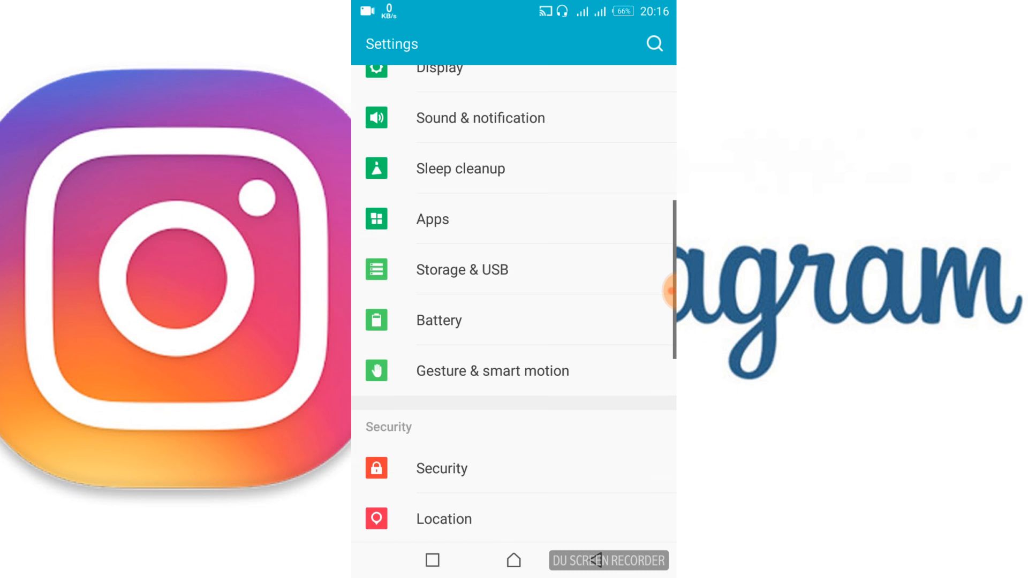
left_click(432, 219)
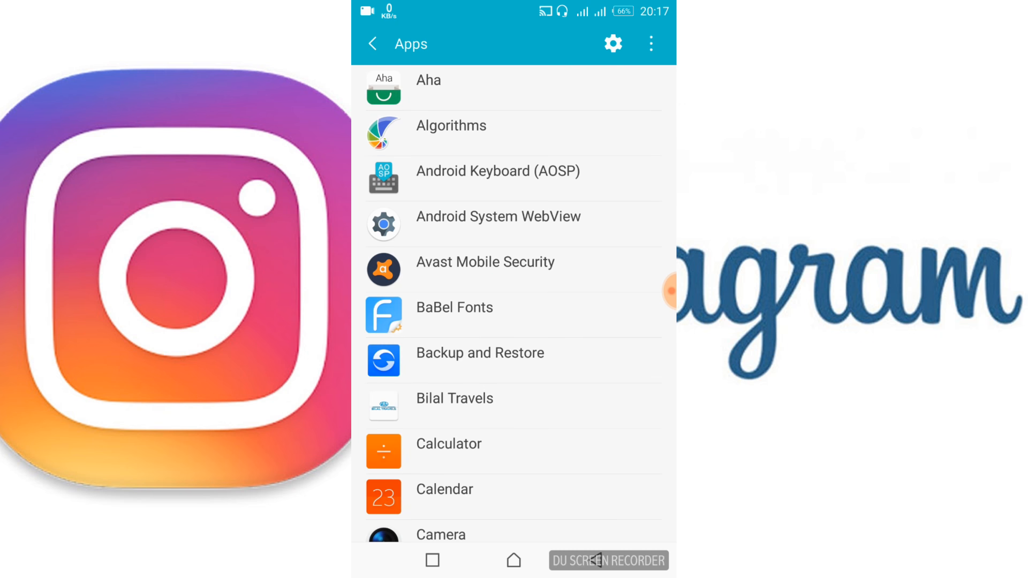
- Force stop Instagram, confirming the prompt, and show its storage details (57.25 MB total)
left_click(650, 44)
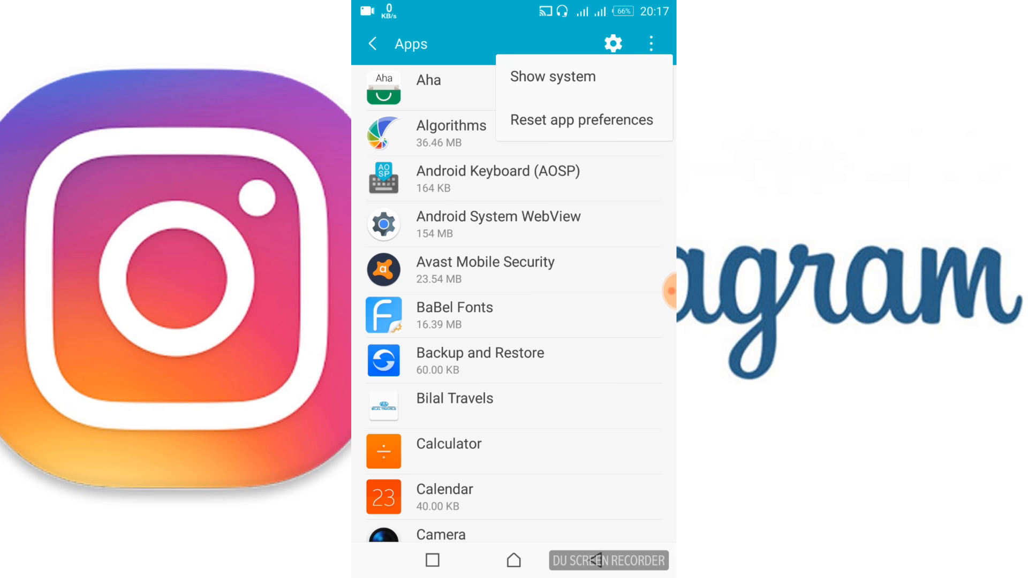
left_click(579, 118)
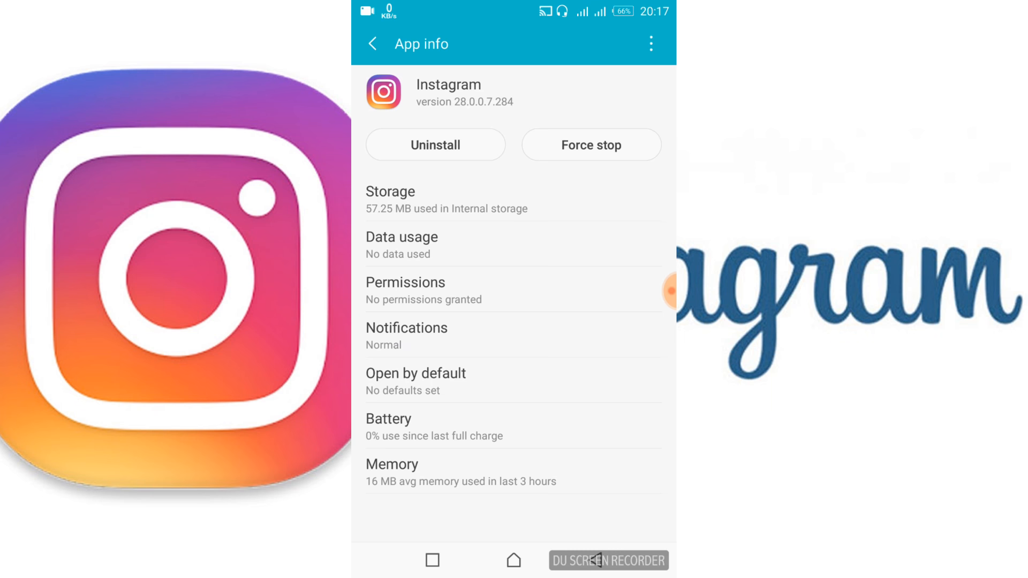
left_click(589, 145)
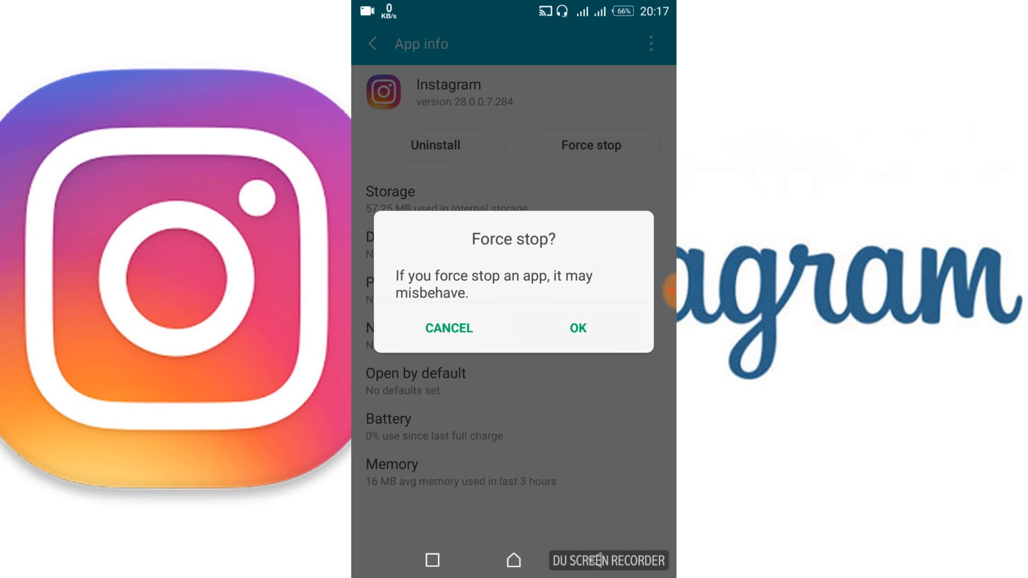
left_click(577, 328)
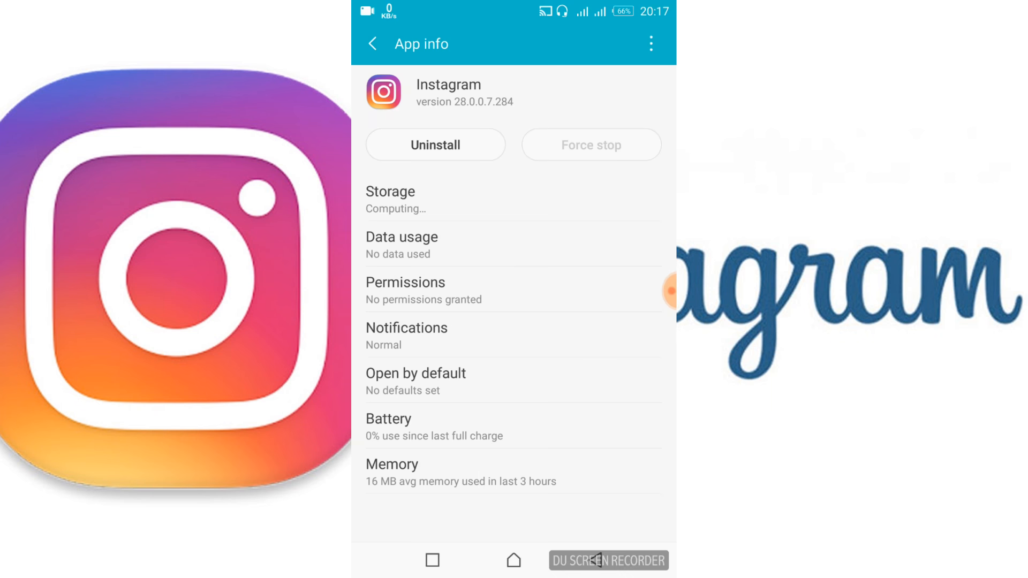
left_click(390, 199)
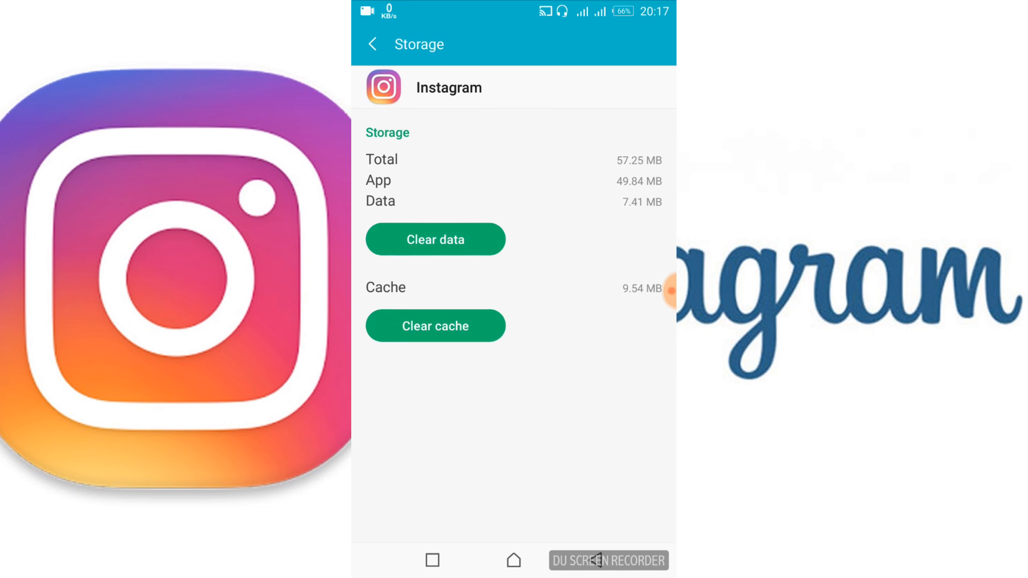
- Clear Instagram's data and cache, leaving 49.84 MB, and return to its app info page
left_click(434, 239)
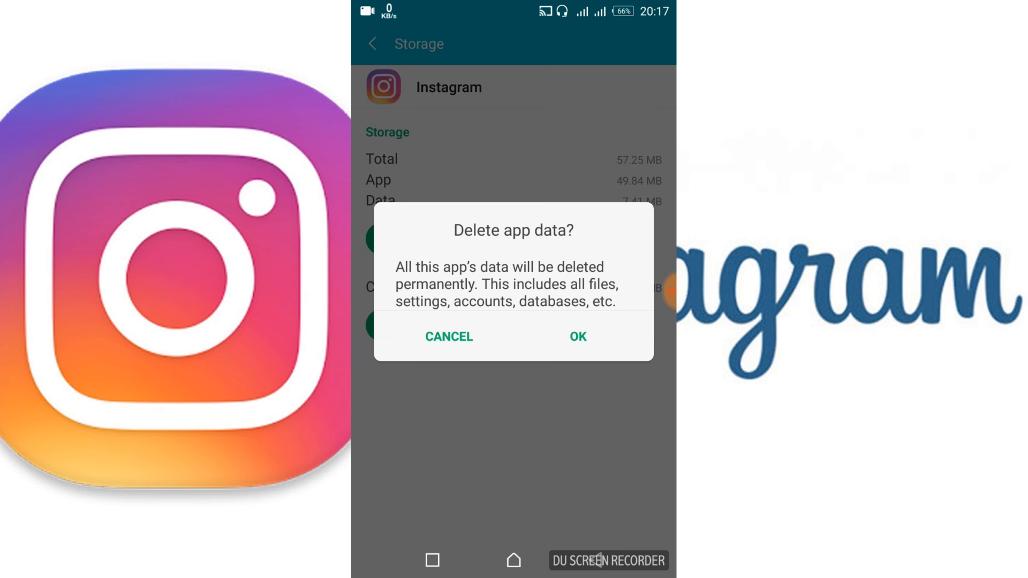
left_click(576, 336)
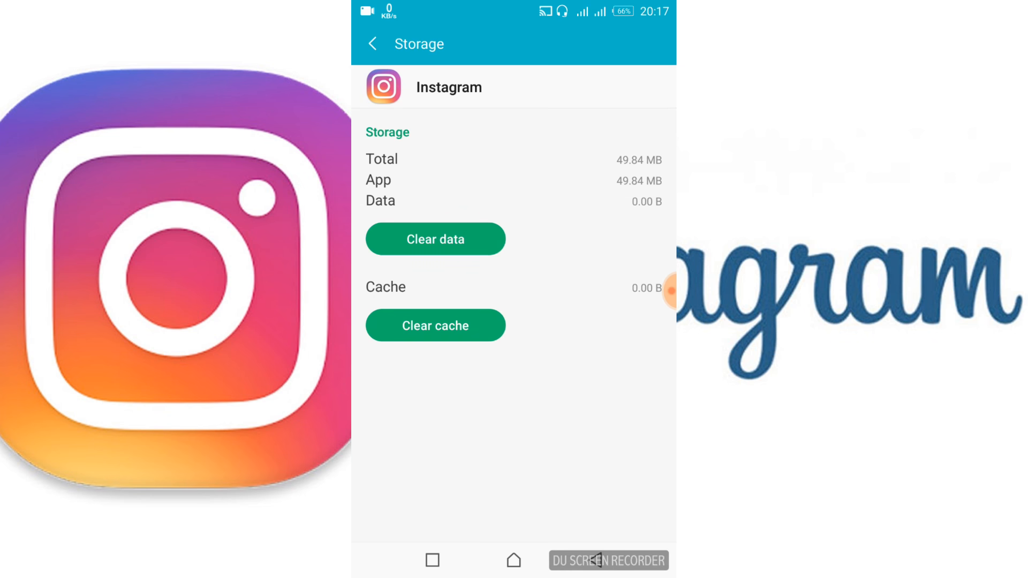
left_click(372, 44)
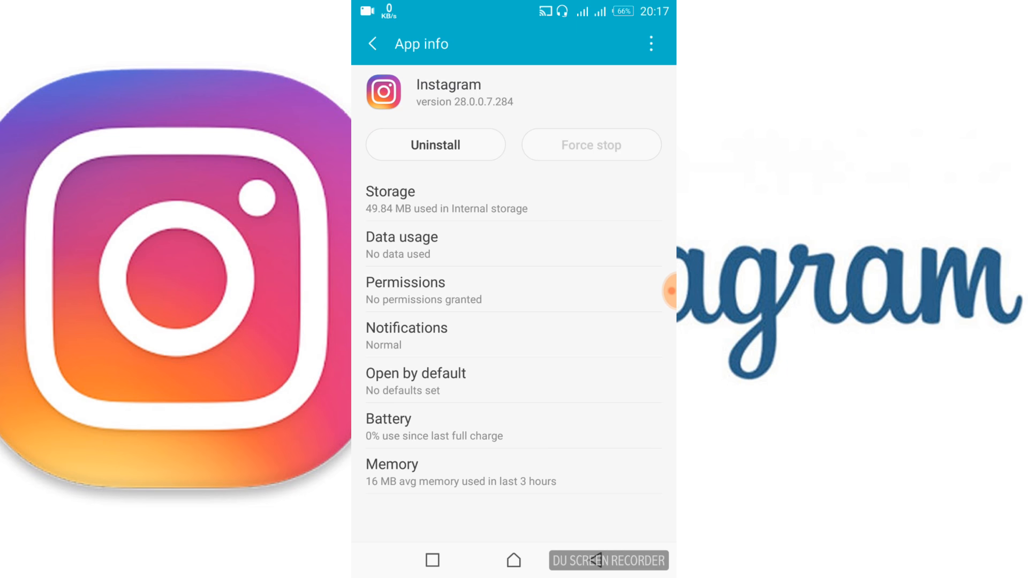
- Leave Settings for the launcher and close the Tools folder to show the home screen
left_click(372, 44)
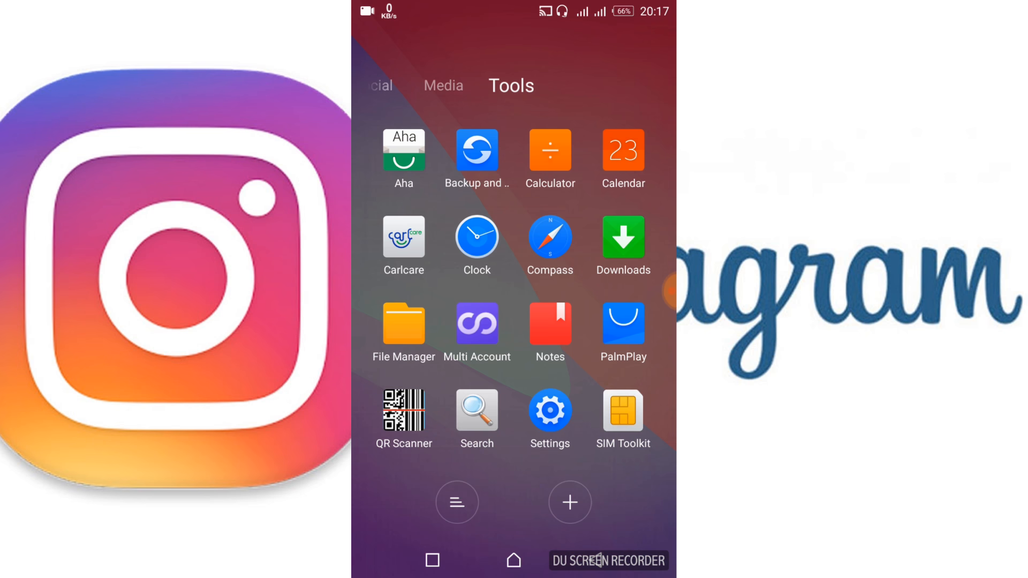
left_click(514, 560)
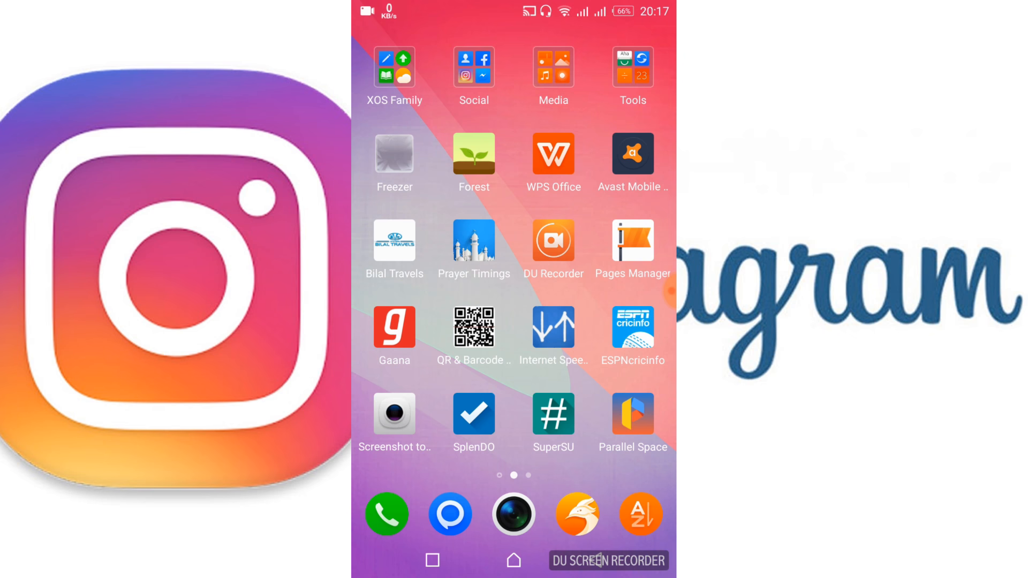
- Launch Parallel Space from the next home screen page
scroll("left", 3)
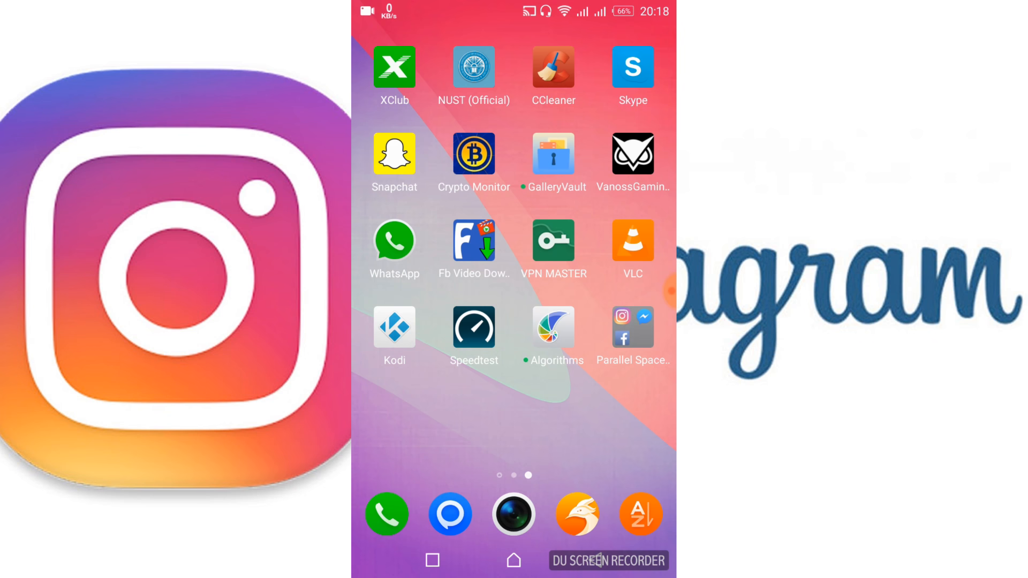
left_click(632, 327)
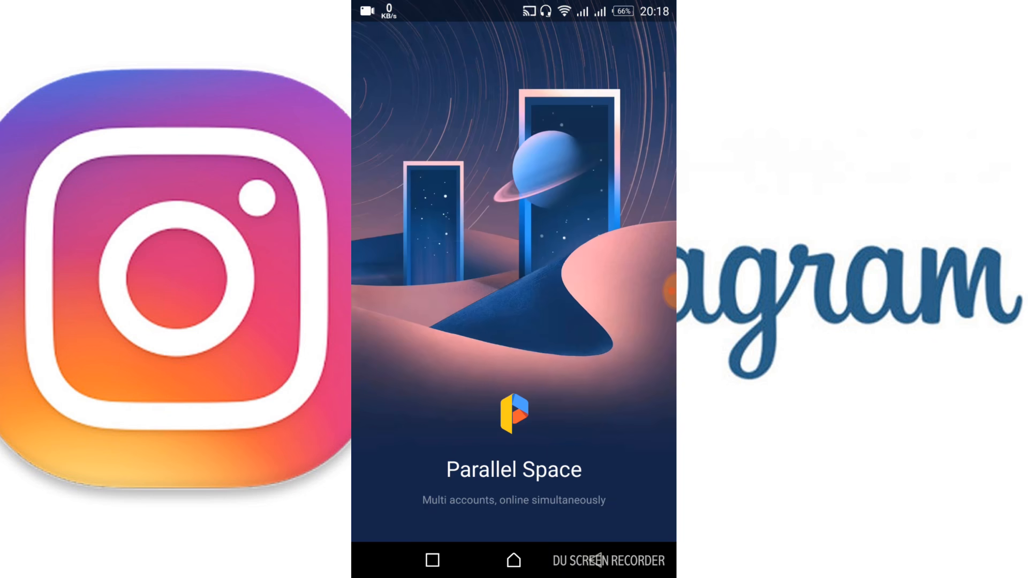